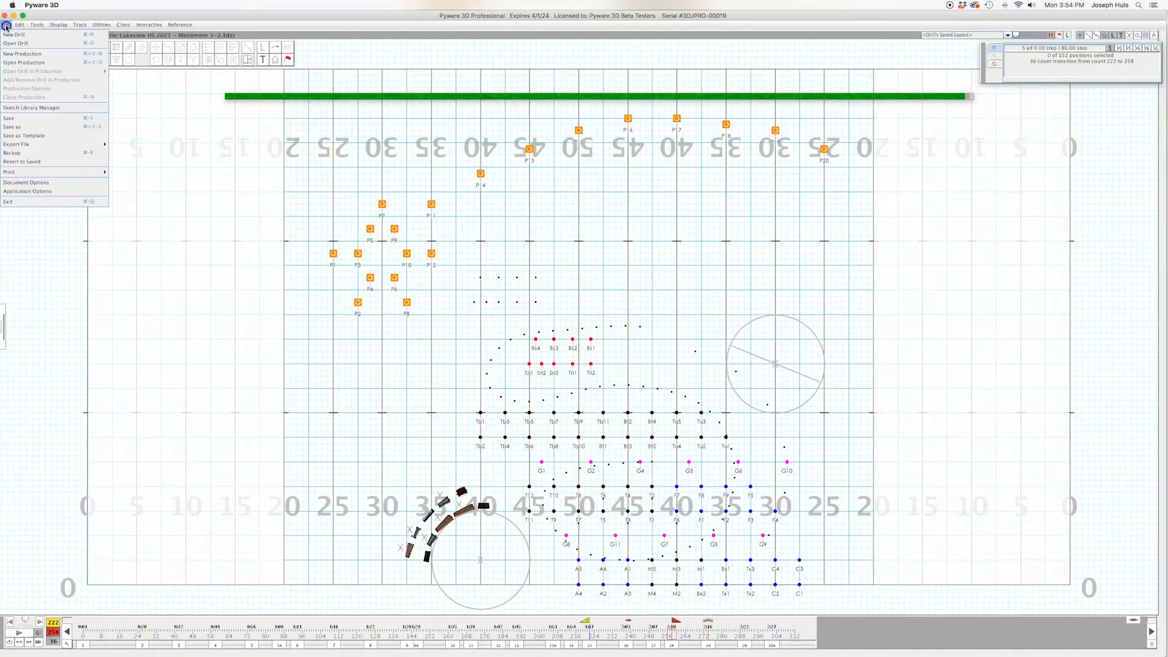
mouse_move(65, 162)
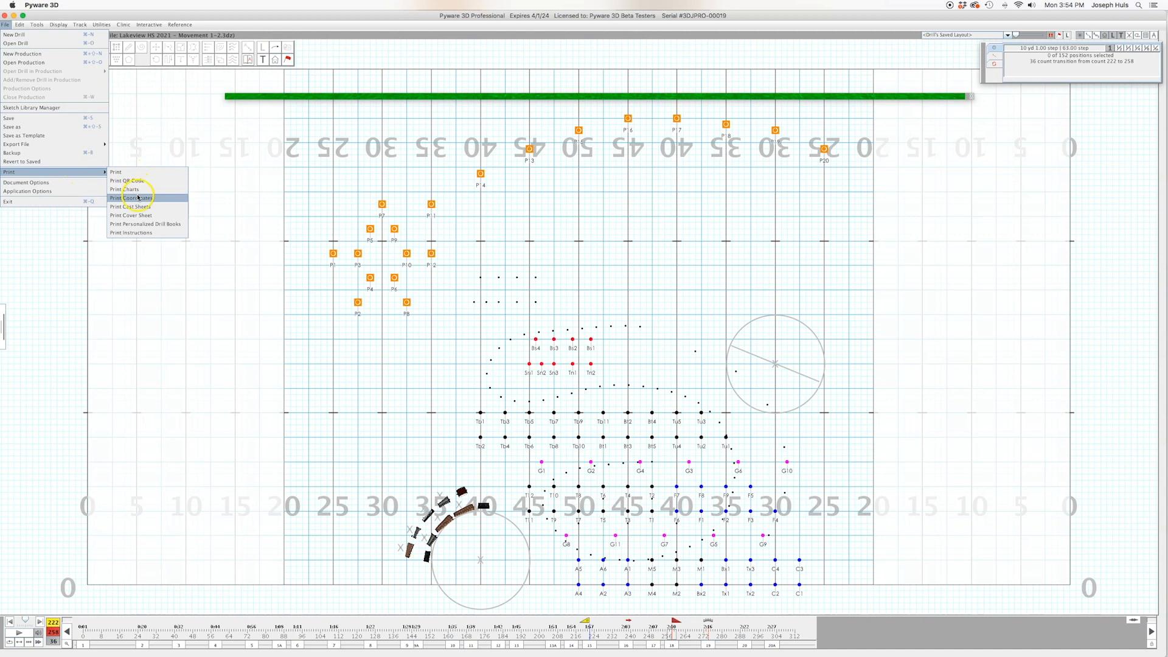
mouse_move(130, 198)
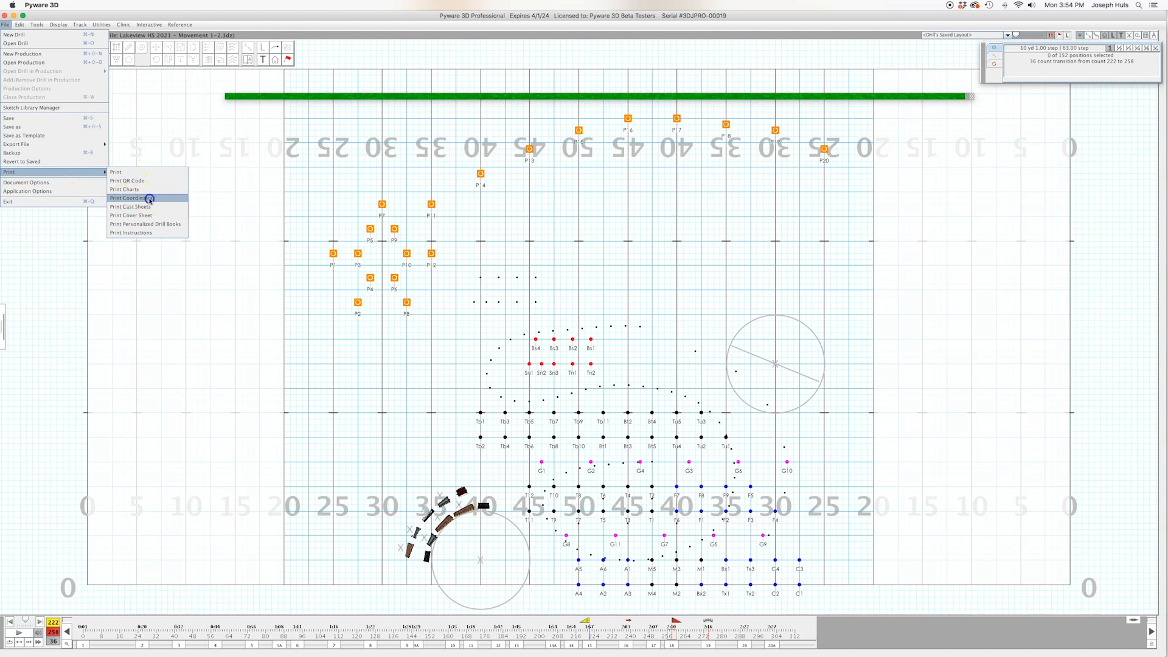
Bring up Print Coordinates with grid terms SIDE 1, SIDE 2, FRONT, BACK, INSIDE, OUTSIDE.
left_click(128, 197)
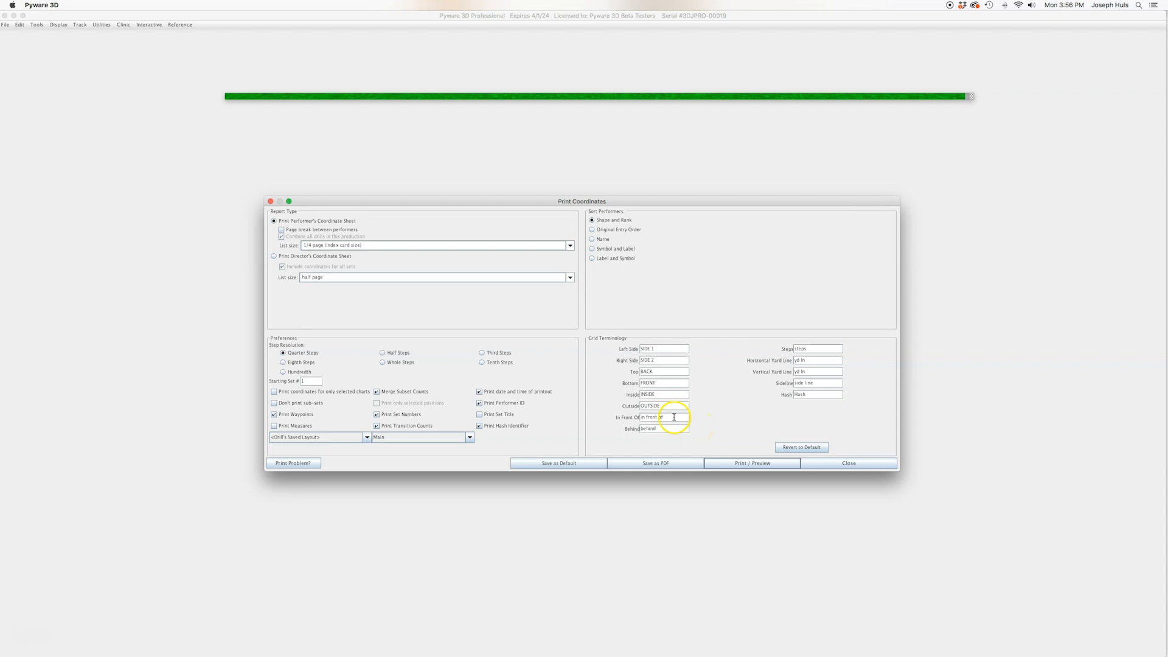
mouse_move(713, 424)
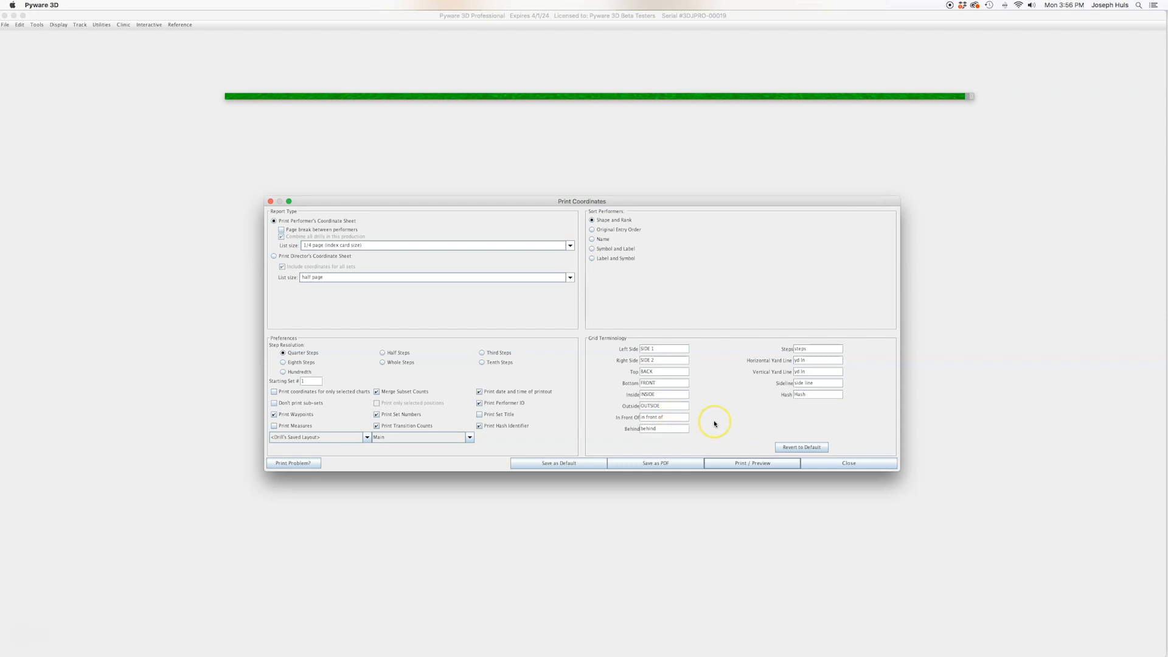
mouse_move(531, 414)
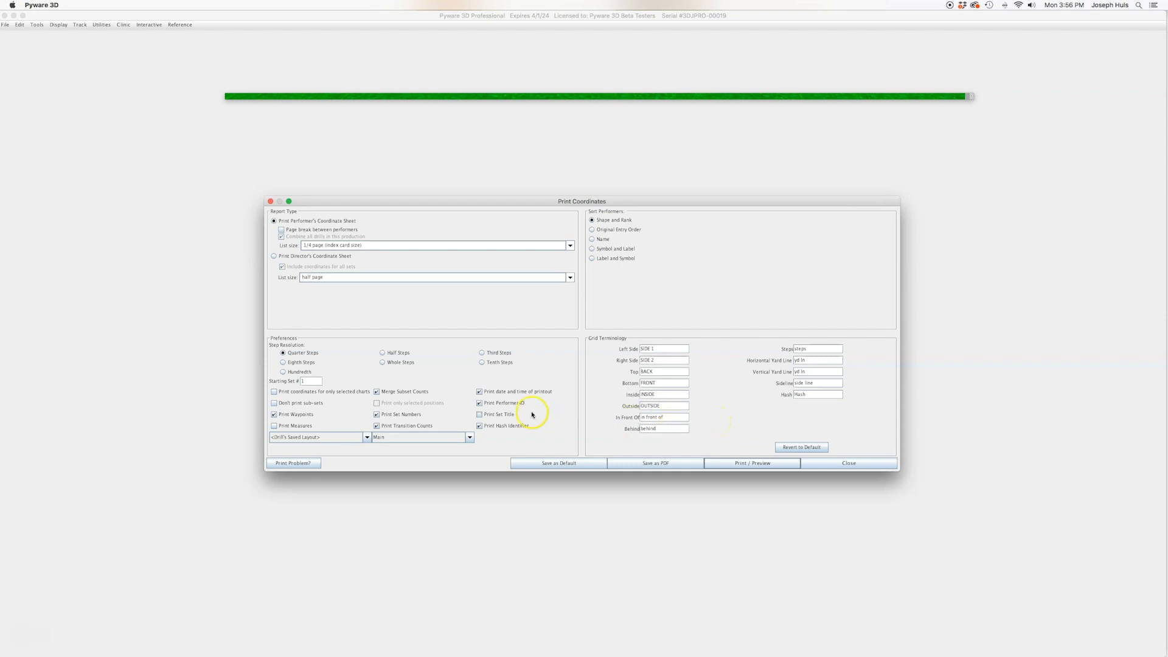
Turn off Print Waypoints, keep Set Numbers on, and leave Set Title unchecked after trying it.
left_click(478, 414)
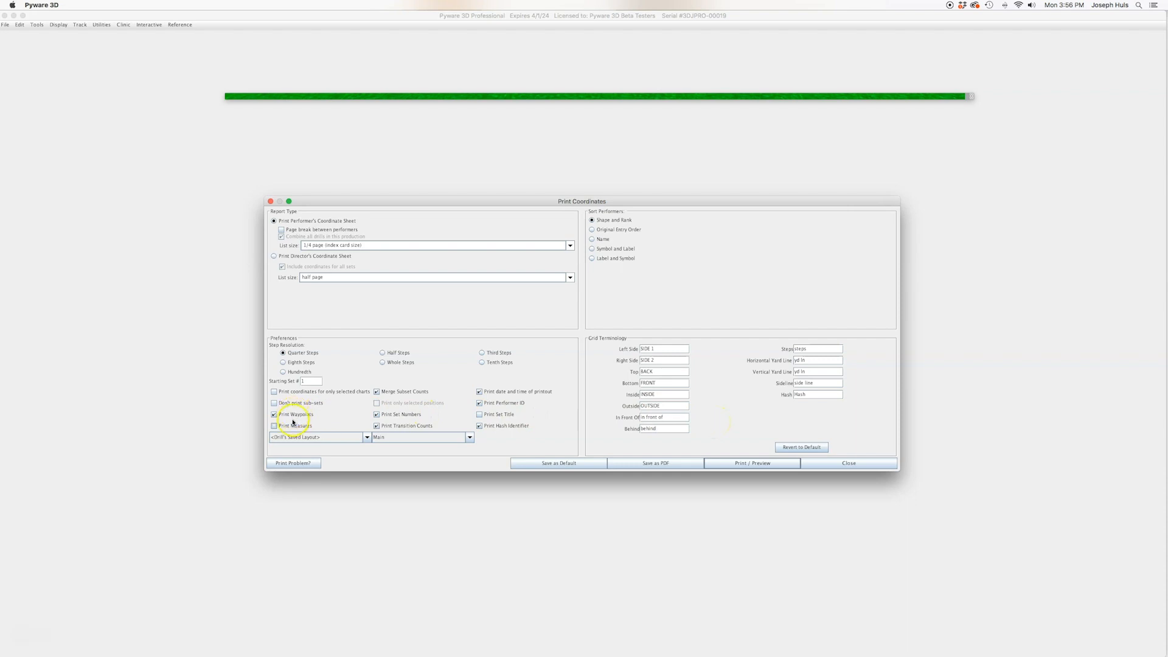
left_click(275, 414)
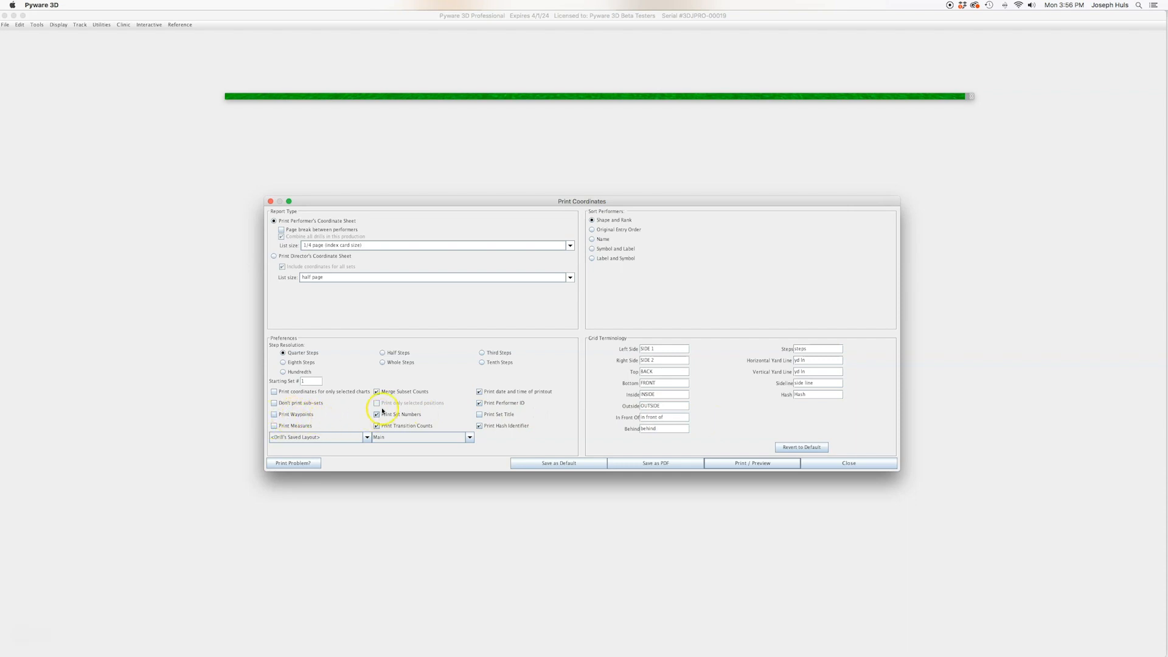
left_click(377, 414)
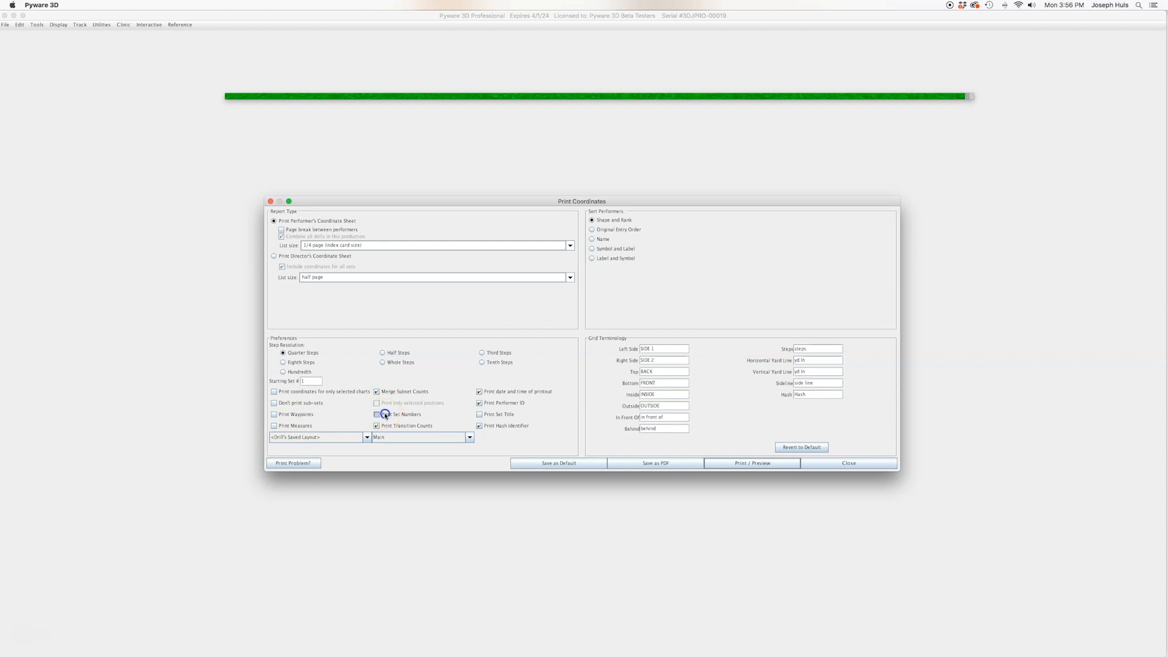
left_click(377, 414)
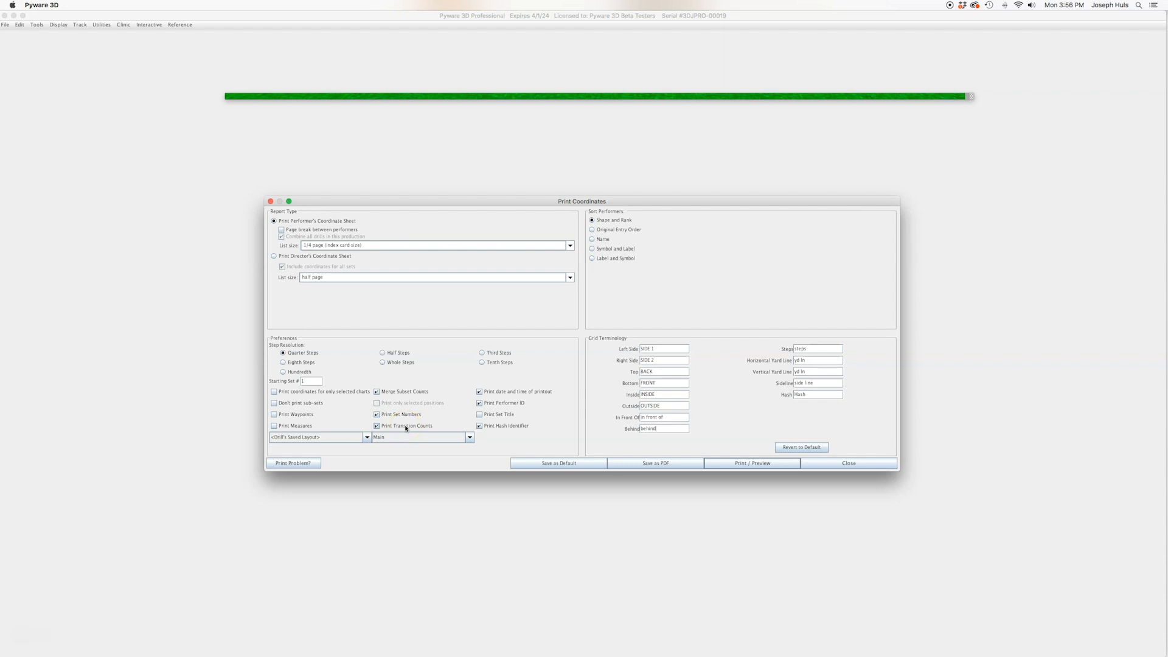
left_click(479, 425)
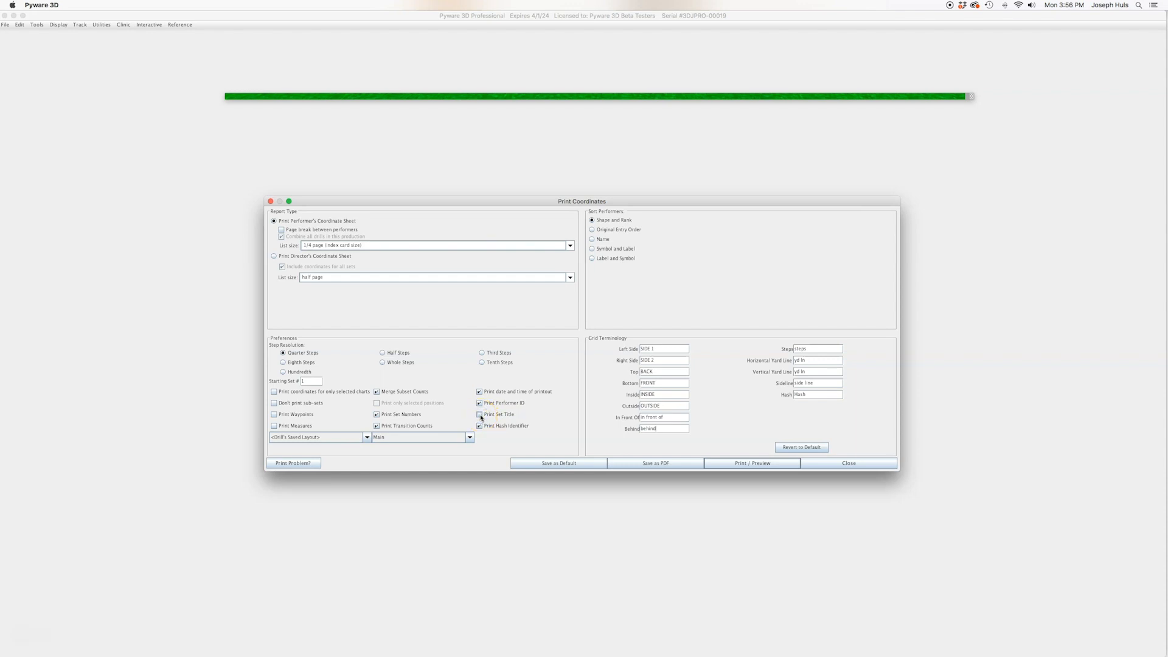
left_click(479, 414)
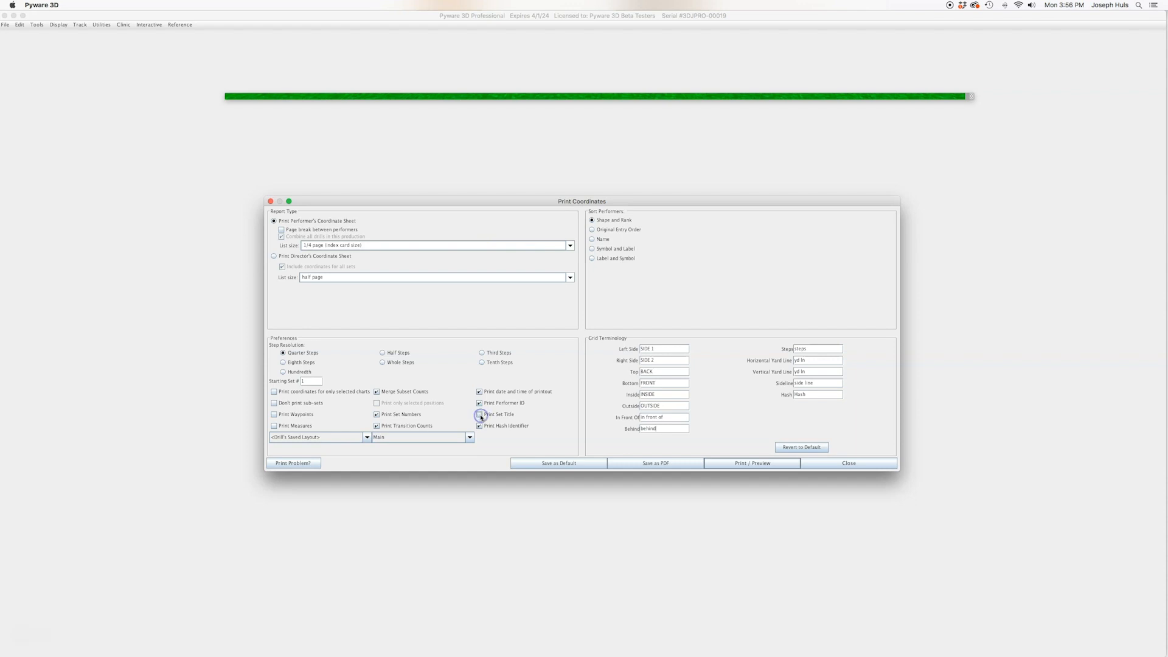
left_click(479, 414)
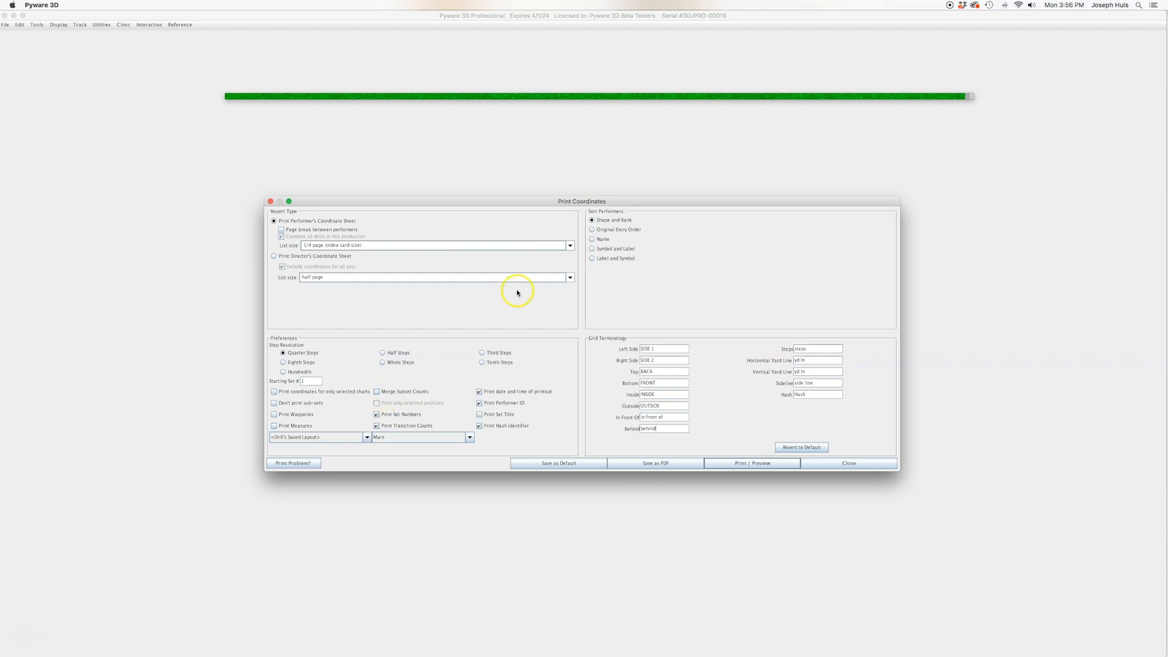
mouse_move(325, 413)
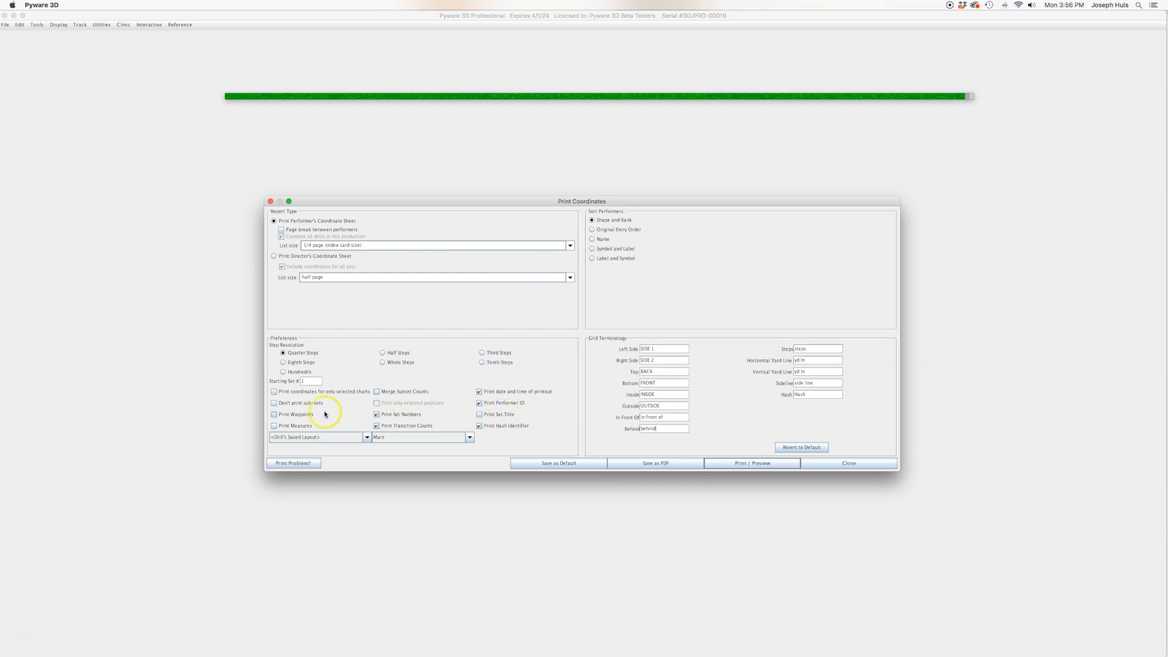
Preview the performer coordinate sheets listing counts and SIDE 1/SIDE 2, FRONT-BACK positions.
left_click(751, 462)
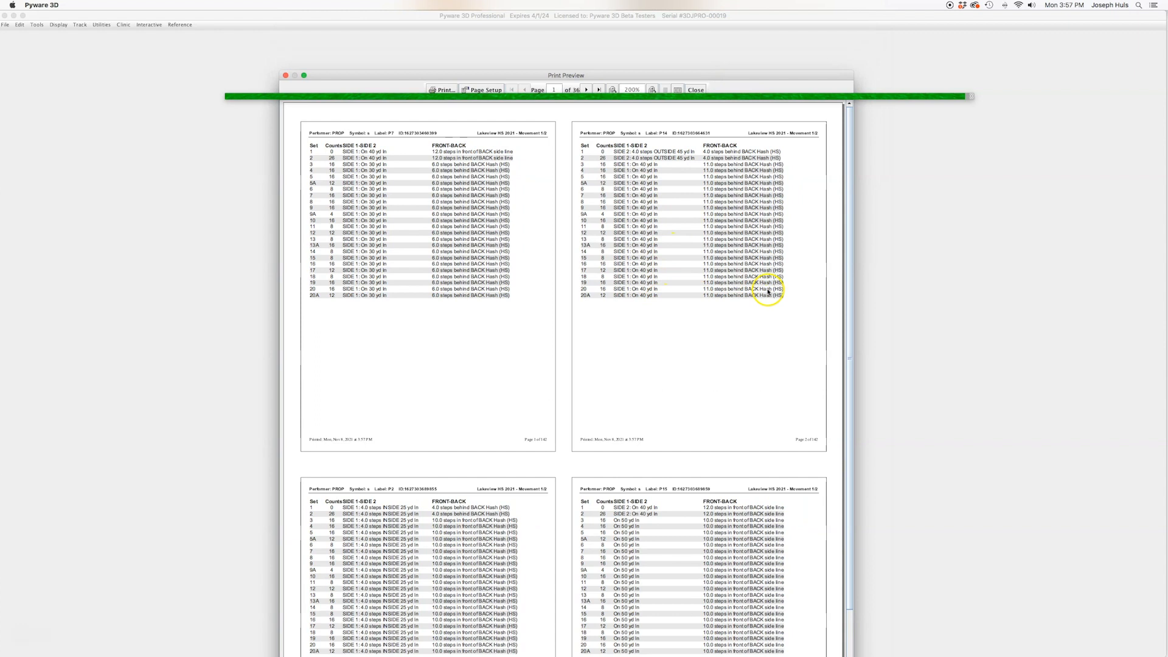
mouse_move(411, 179)
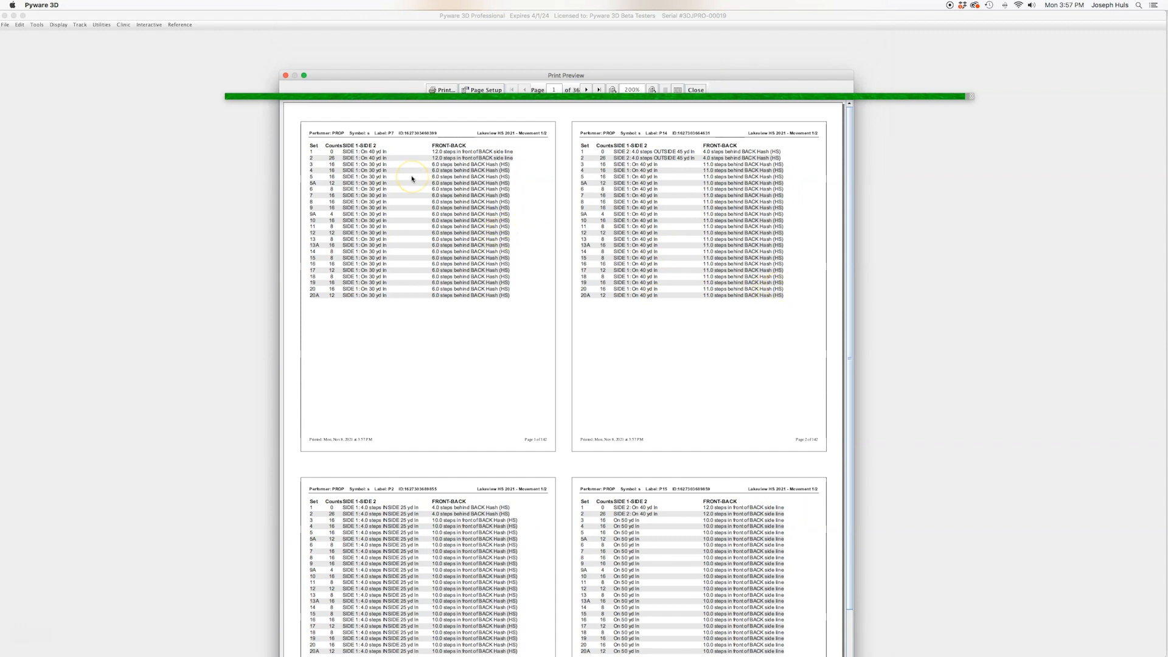
mouse_move(312, 302)
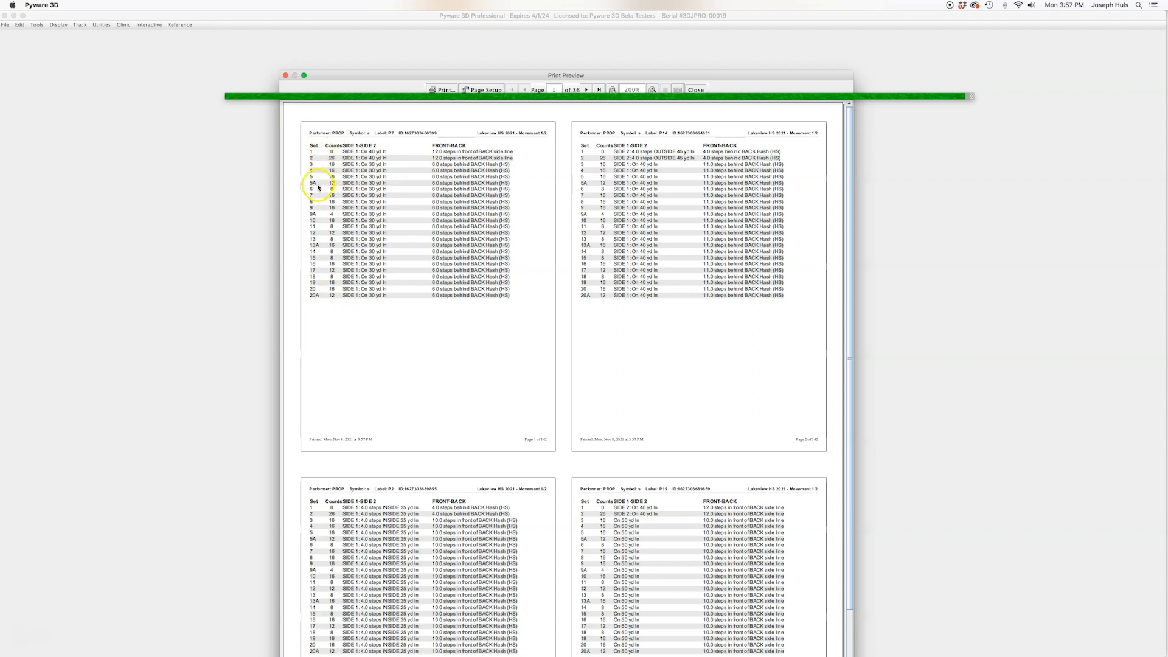
mouse_move(372, 207)
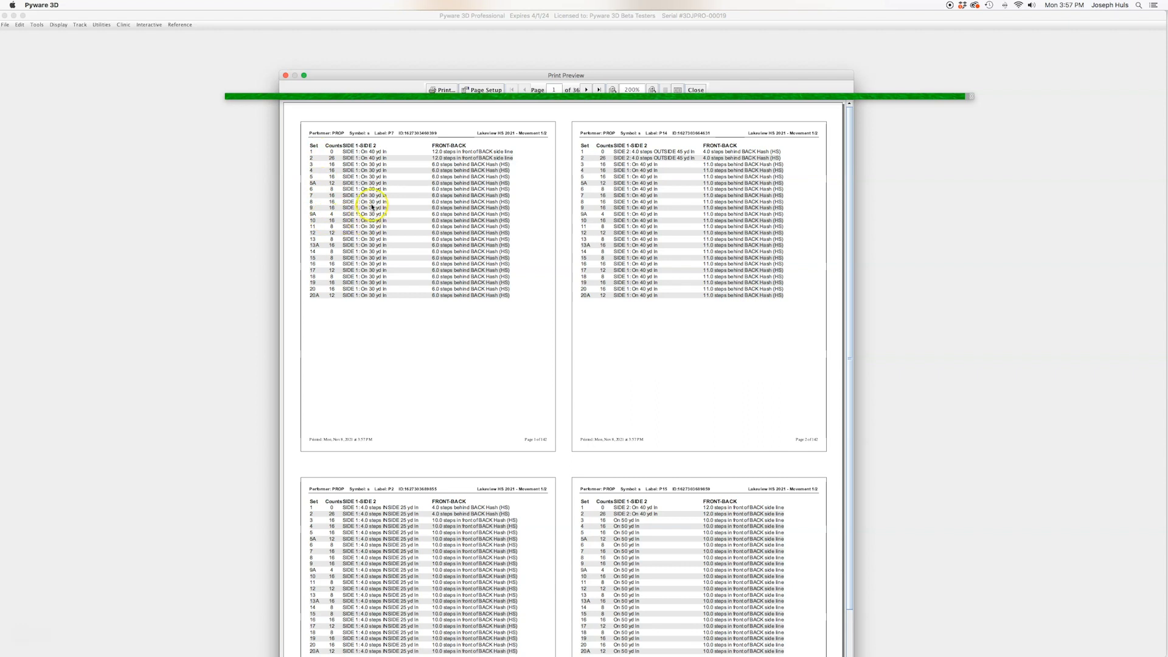
mouse_move(340, 291)
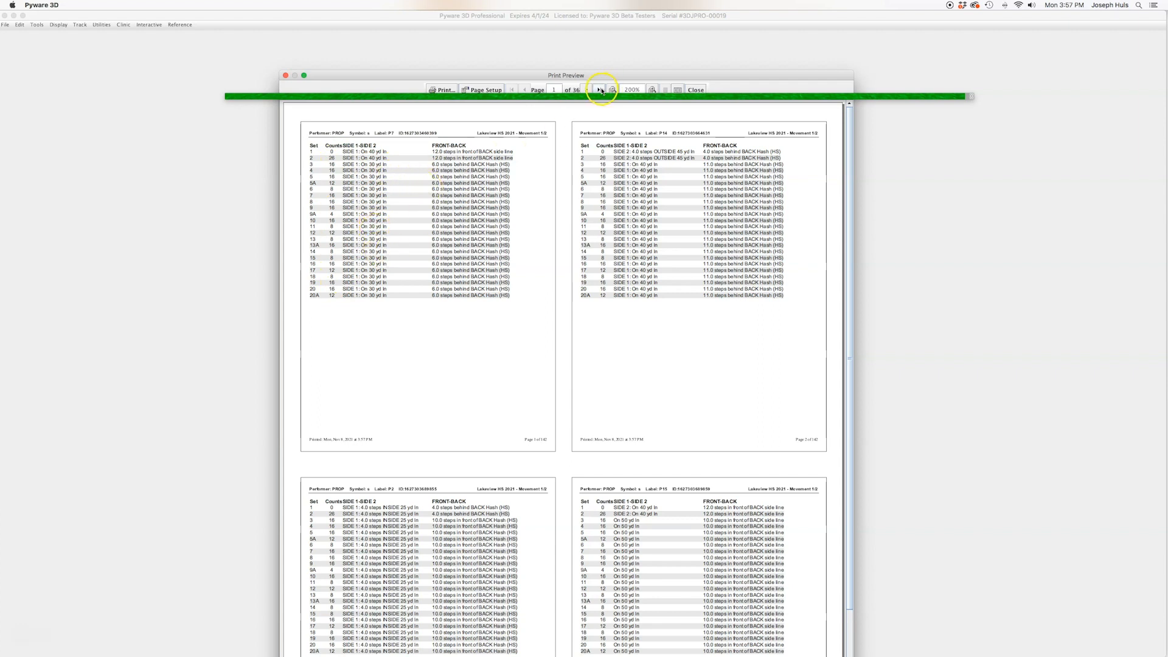
Jump to page 36, the last preview page with the color guard sheets.
left_click(600, 89)
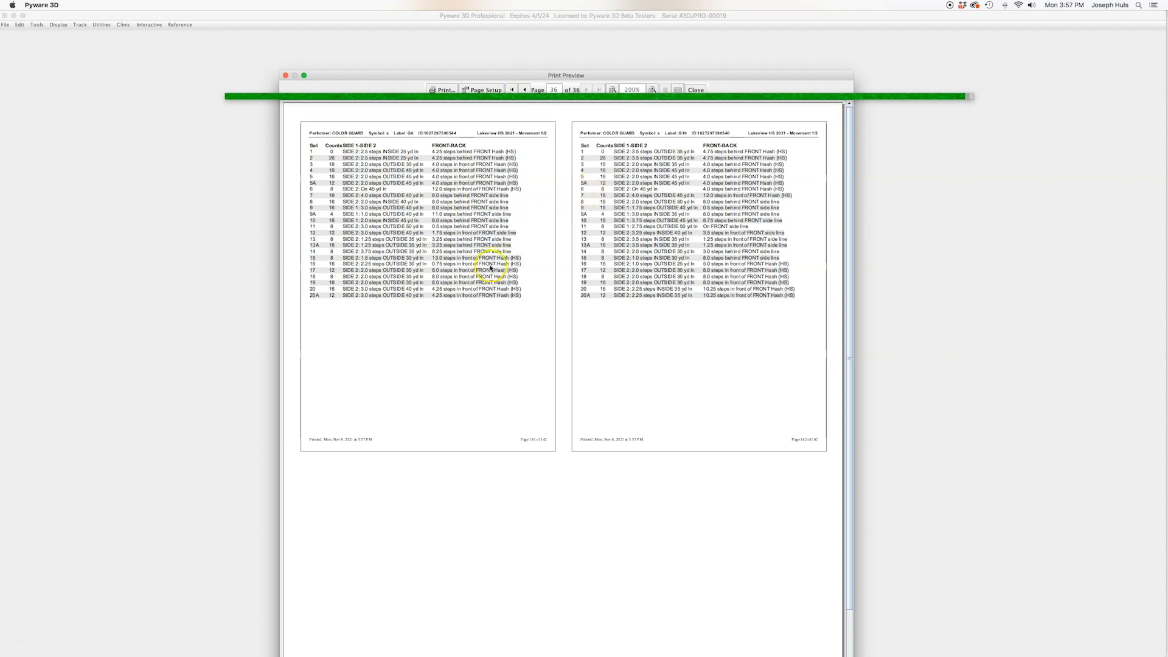
mouse_move(393, 292)
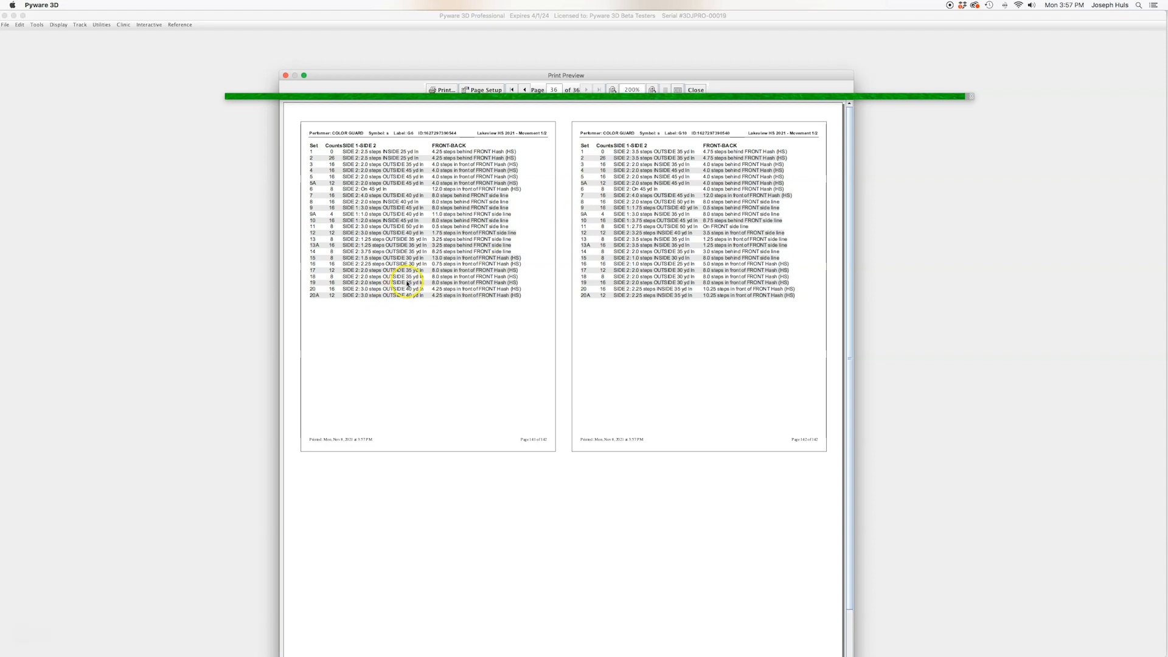
mouse_move(408, 195)
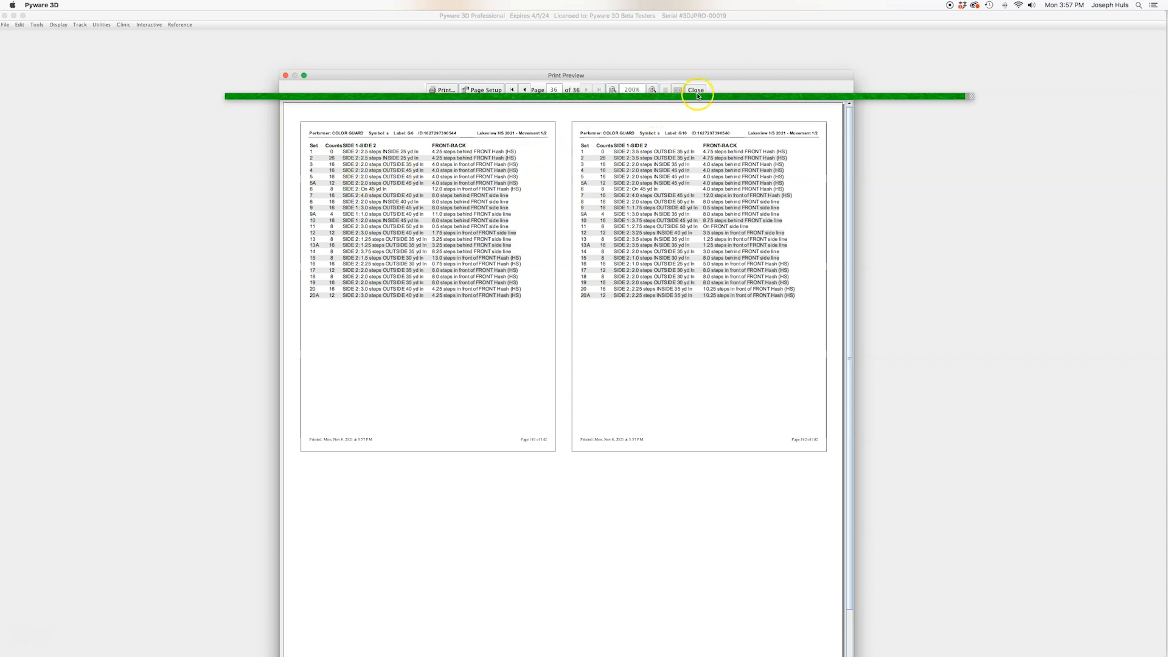
Re-preview the 36 pages with Print Measures enabled and magnify to read the Measure column.
left_click(696, 89)
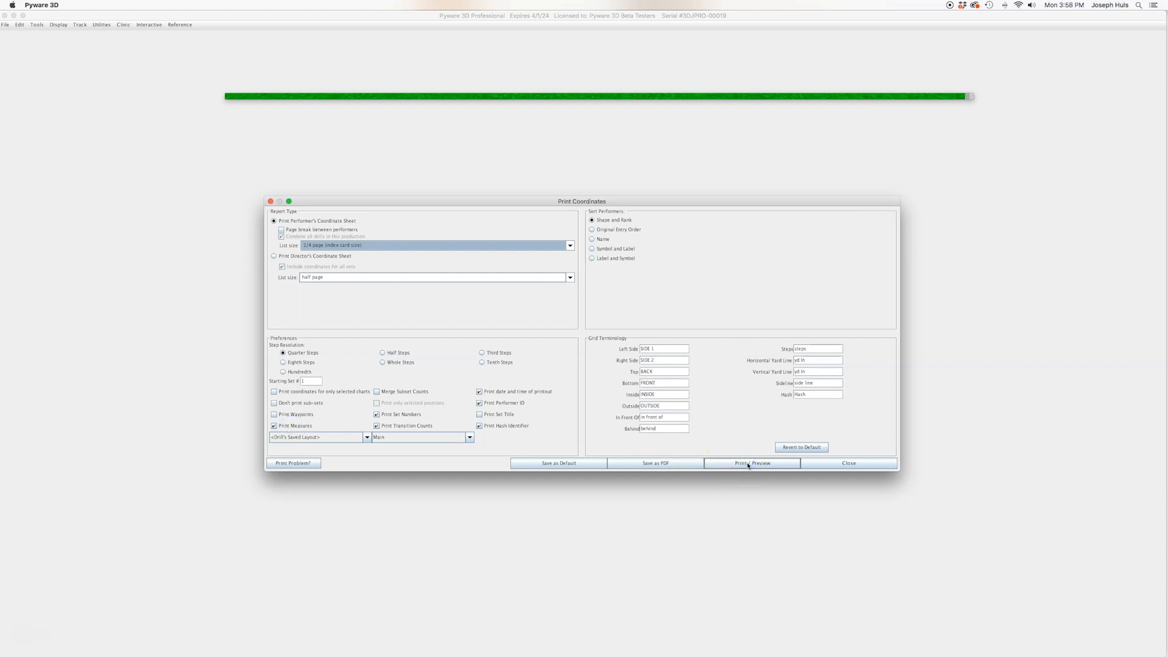
left_click(752, 463)
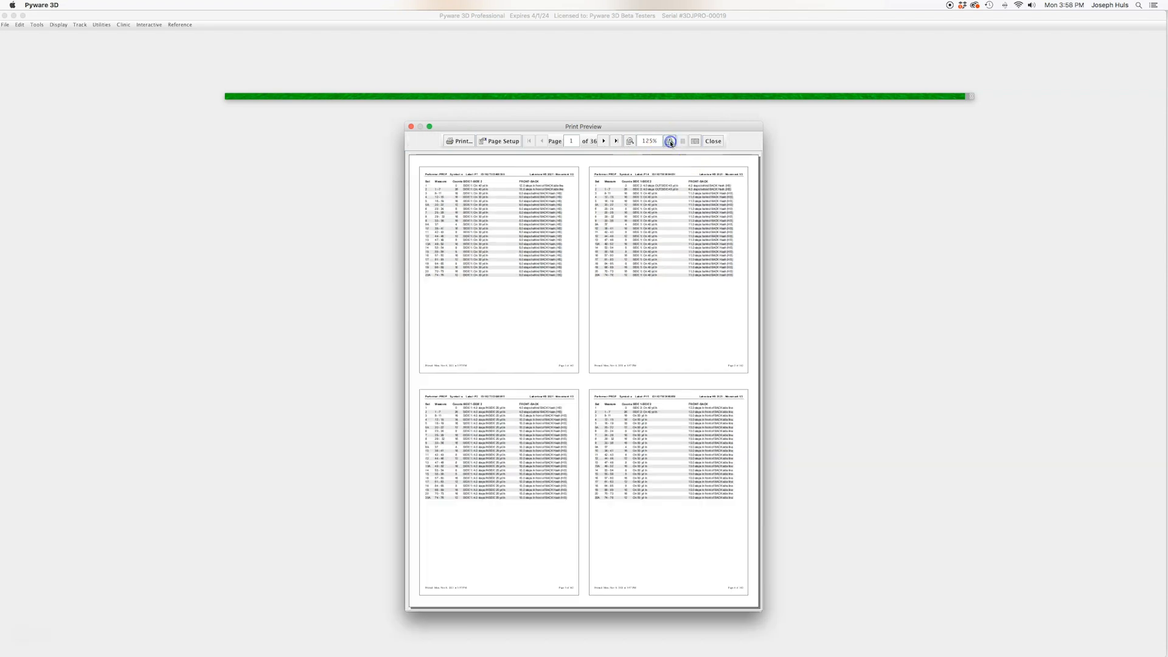
left_click(669, 141)
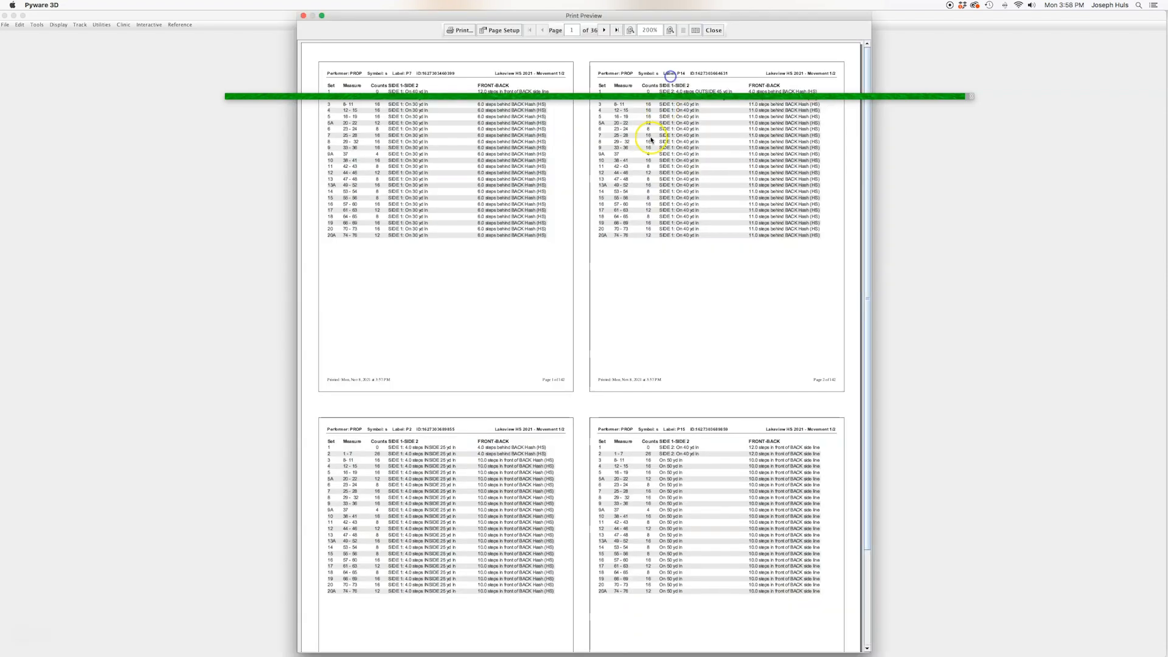